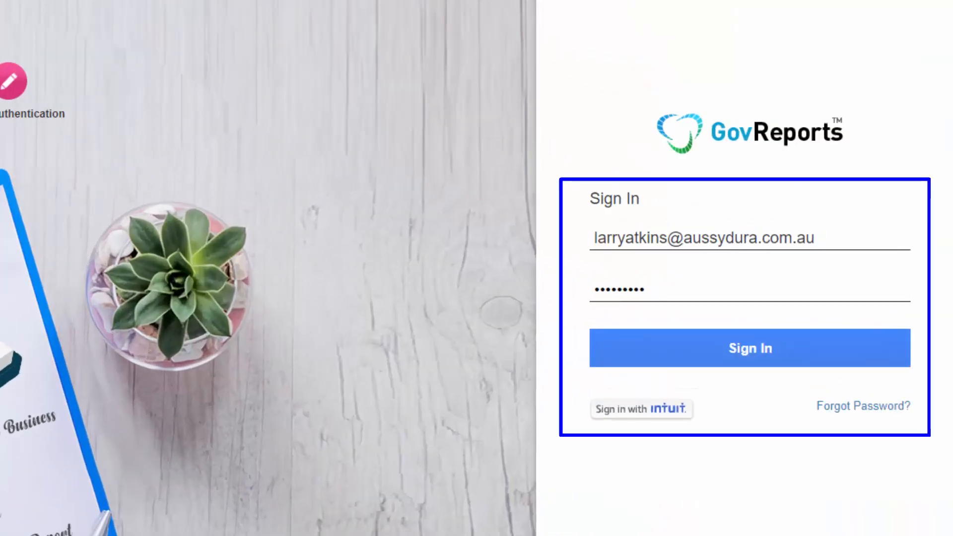
Sign in to GovReports IAM to reach the two-business list.
left_click(750, 348)
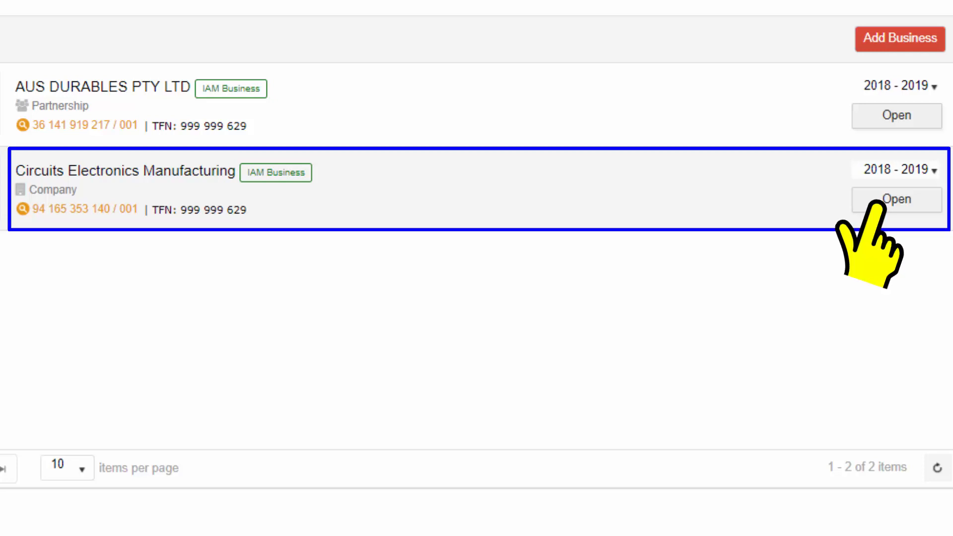
Open Circuits Electronics Manufacturing and go to its empty Payroll Employees page.
left_click(897, 200)
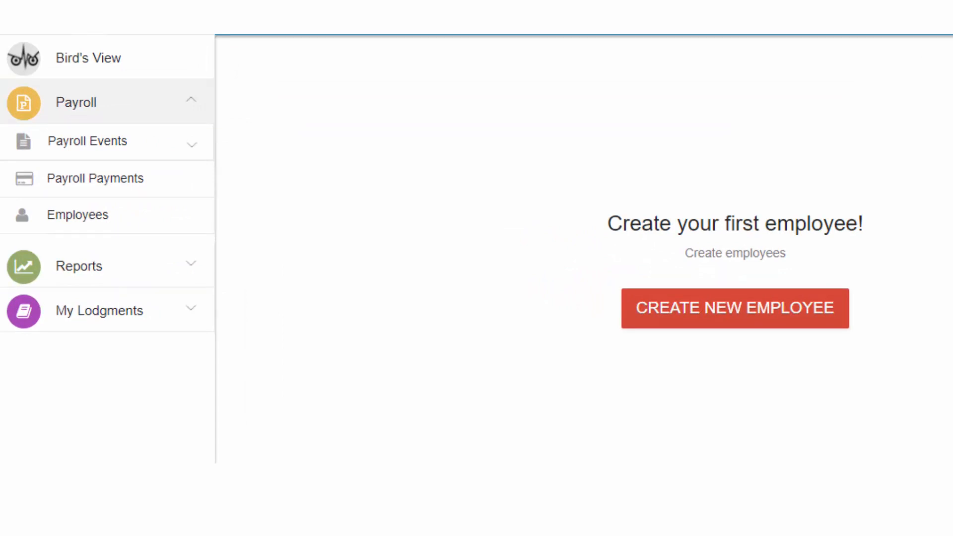
left_click(734, 308)
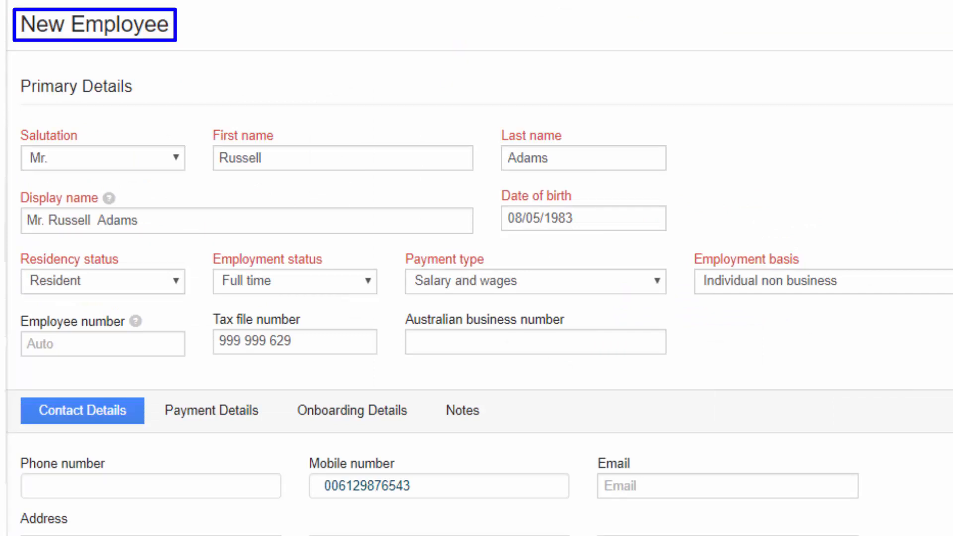
scroll("down", 3)
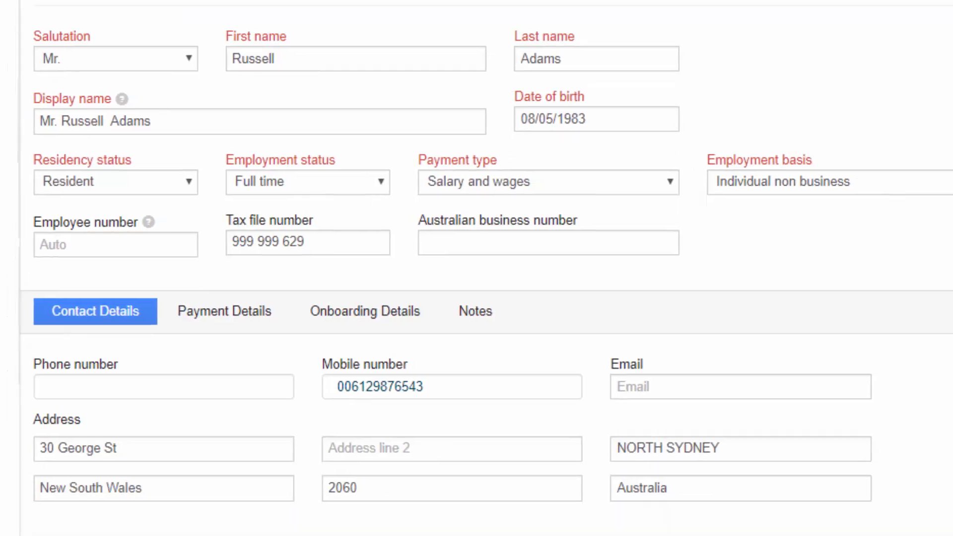
left_click(223, 311)
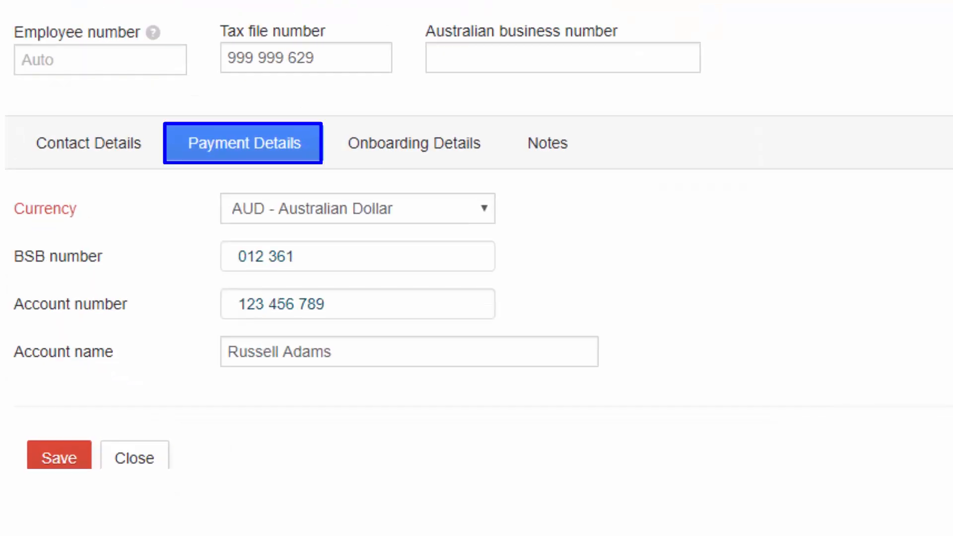
left_click(414, 143)
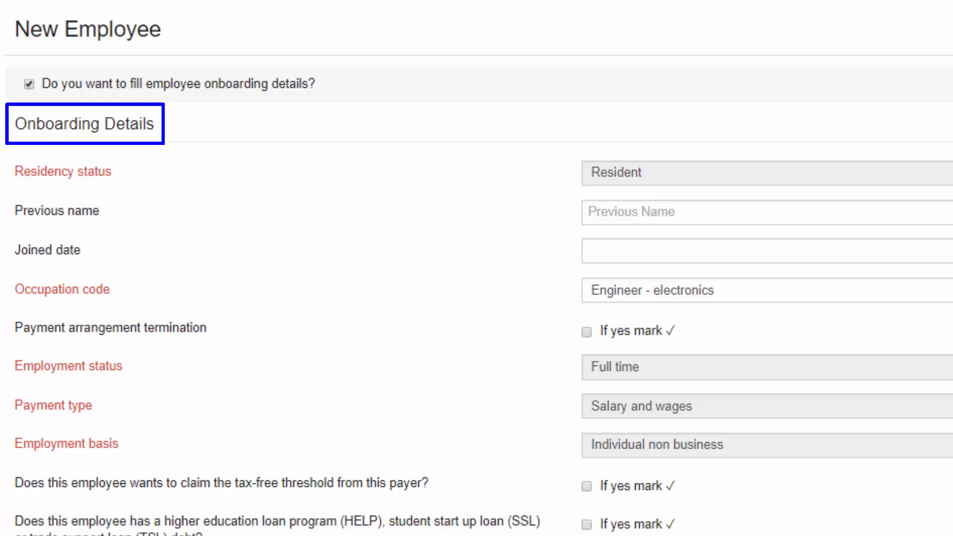
scroll("down", 3)
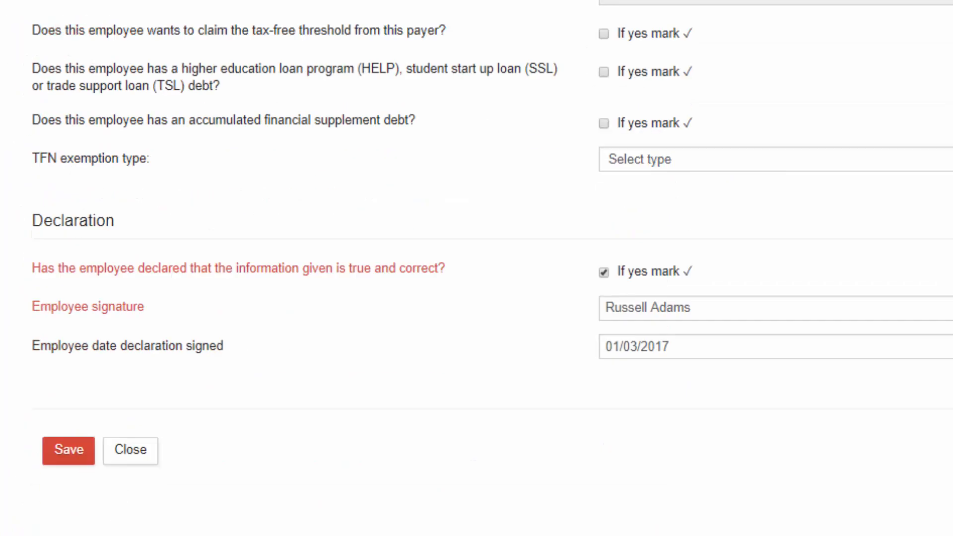
left_click(67, 451)
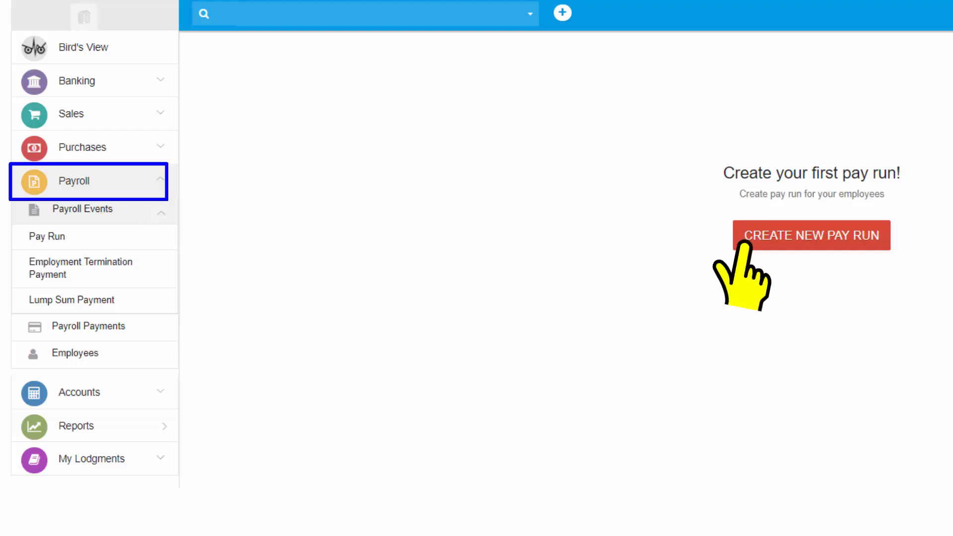
Create a monthly July 2019 pay run: 5000 base, 1834 tax, 475 super.
left_click(811, 236)
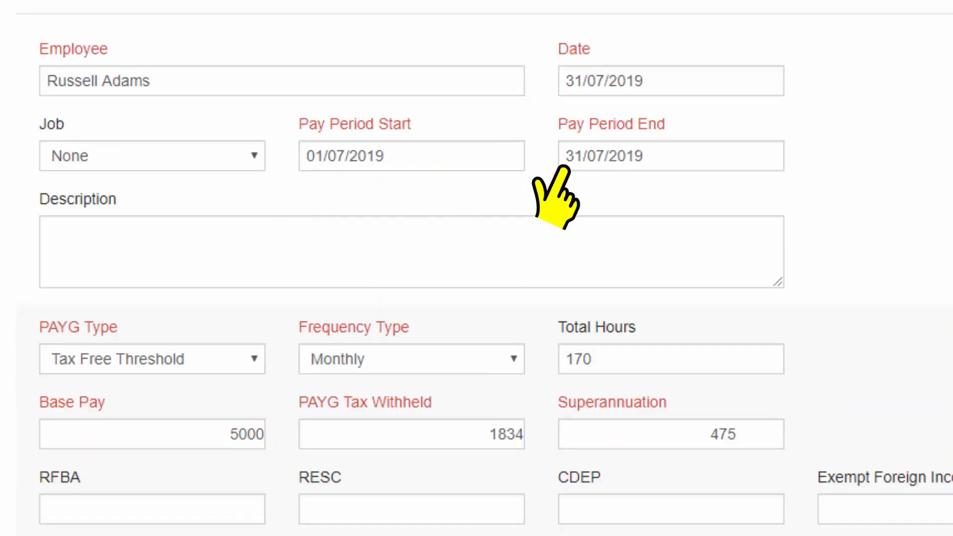
mouse_move(560, 389)
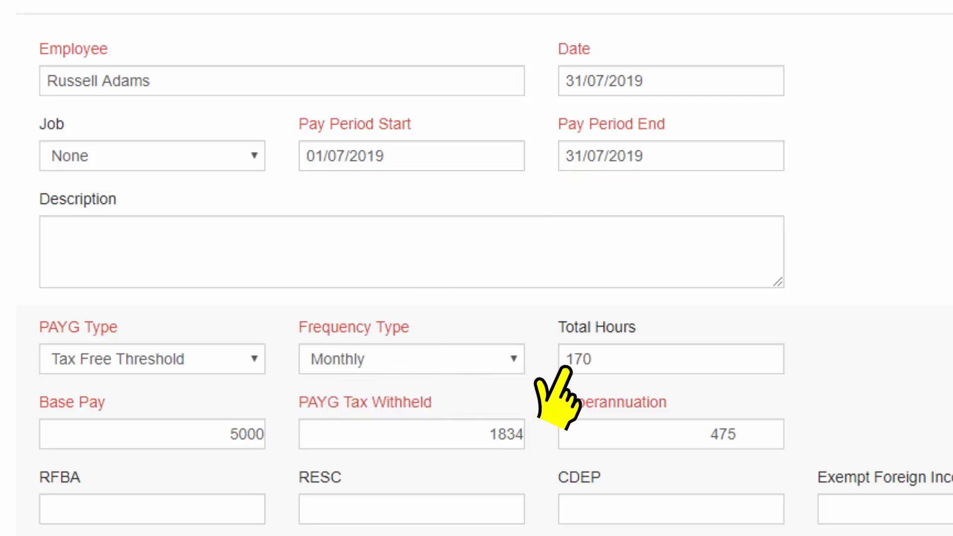
left_click(412, 434)
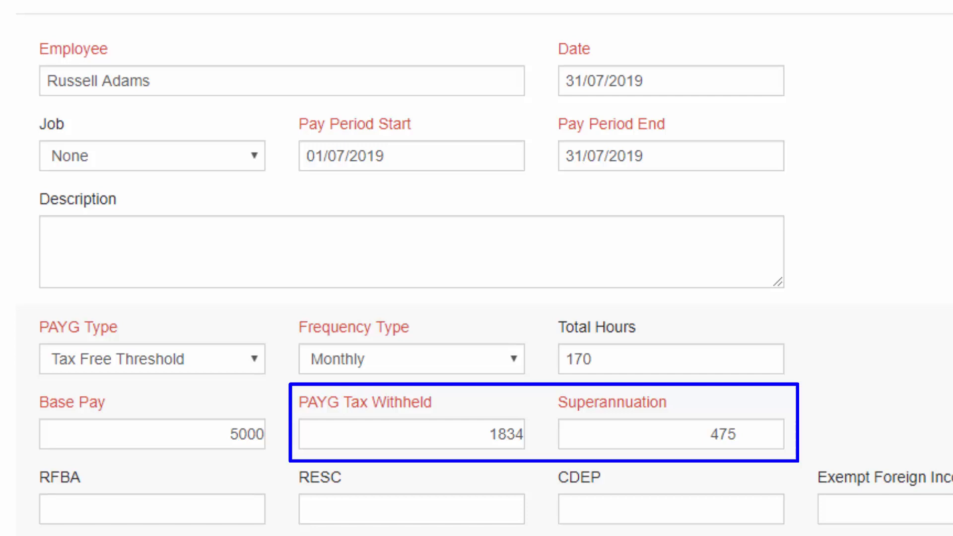
scroll("down", 3)
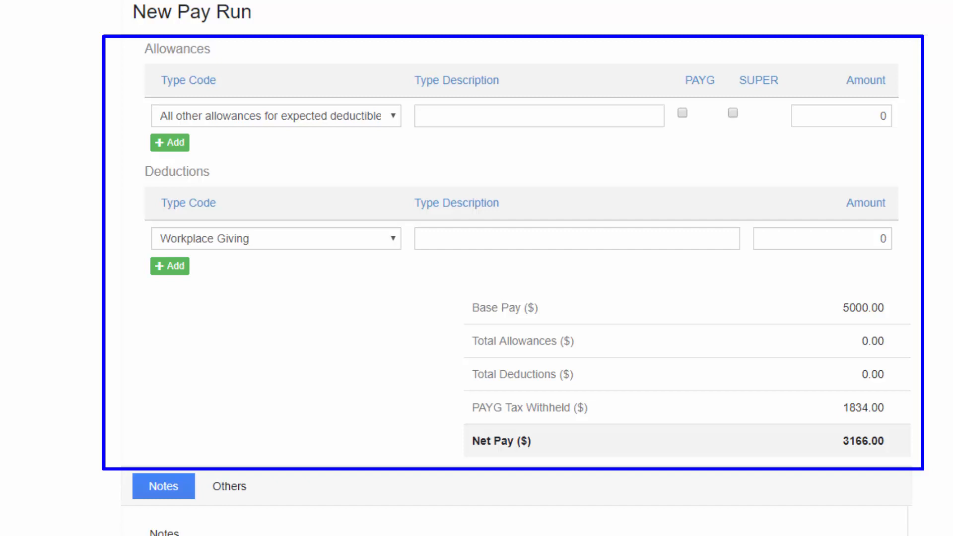
scroll("down", 3)
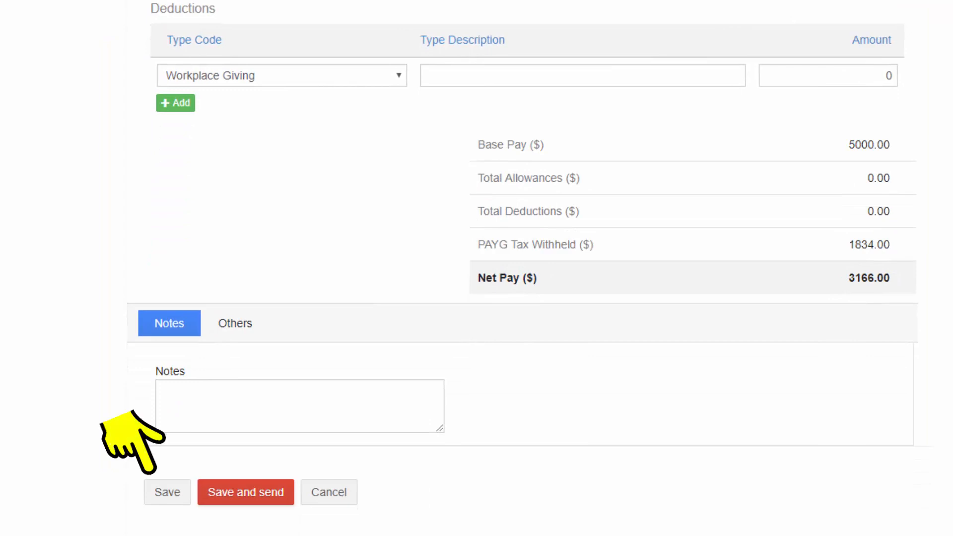
left_click(168, 492)
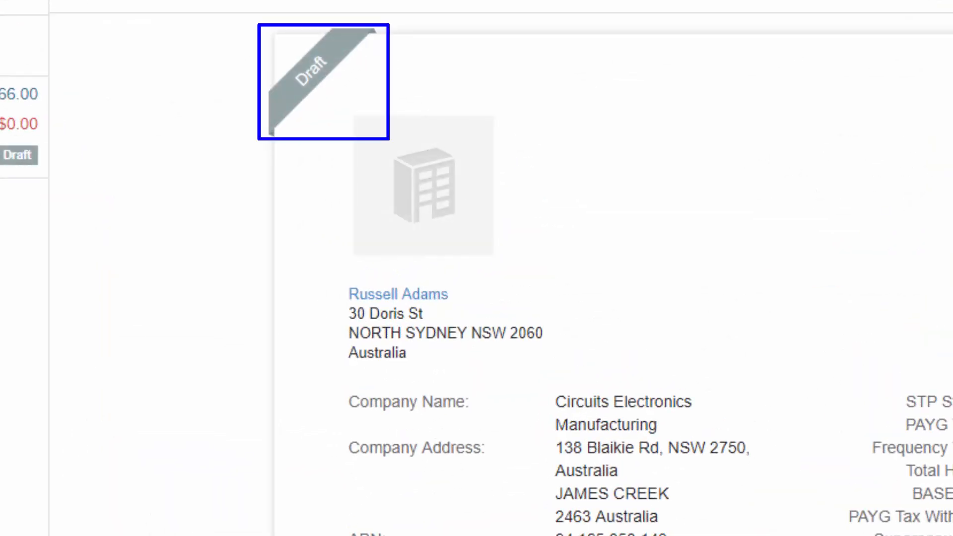
left_click(202, 24)
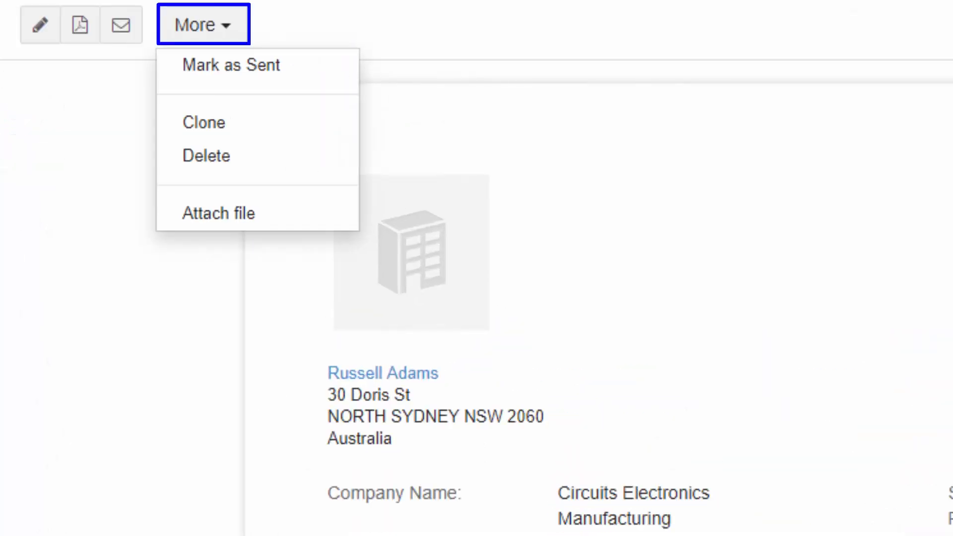
mouse_move(230, 66)
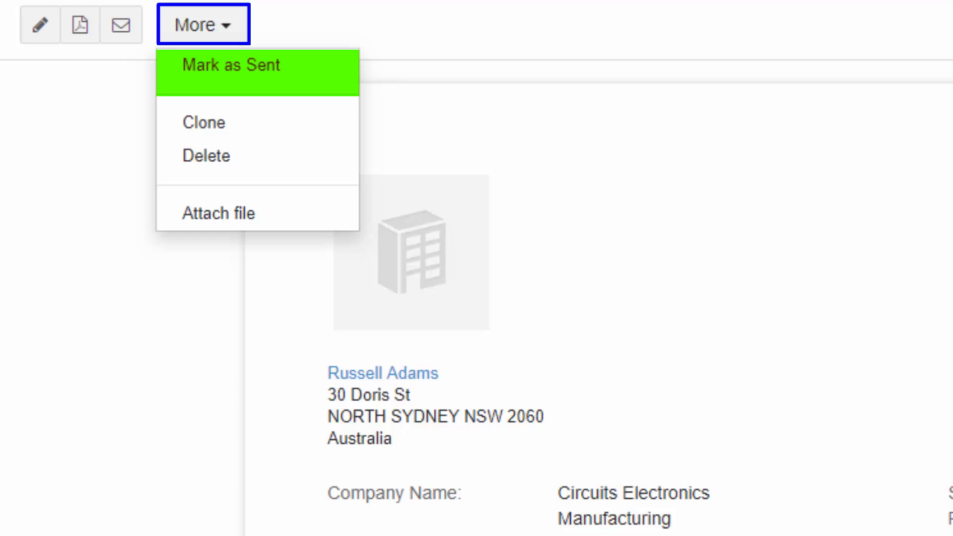
left_click(230, 65)
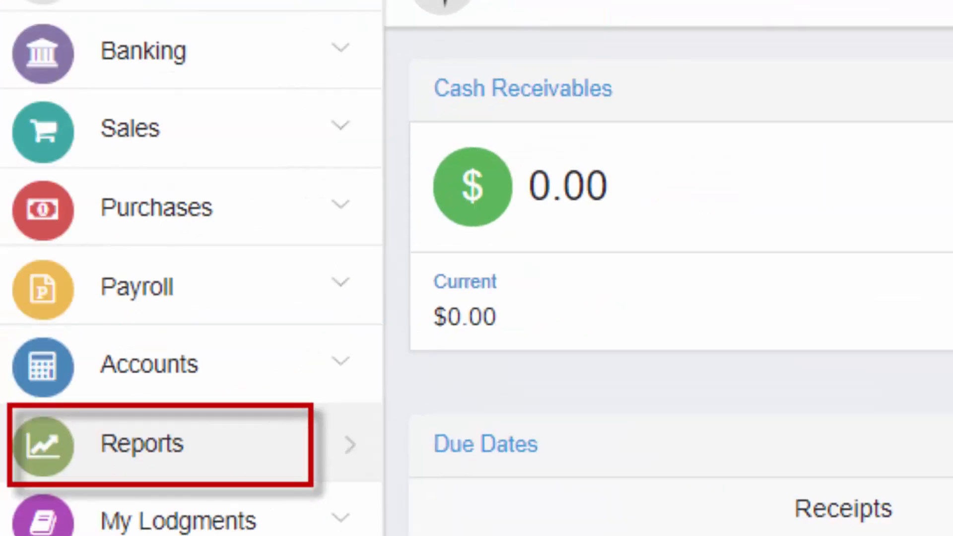
left_click(160, 444)
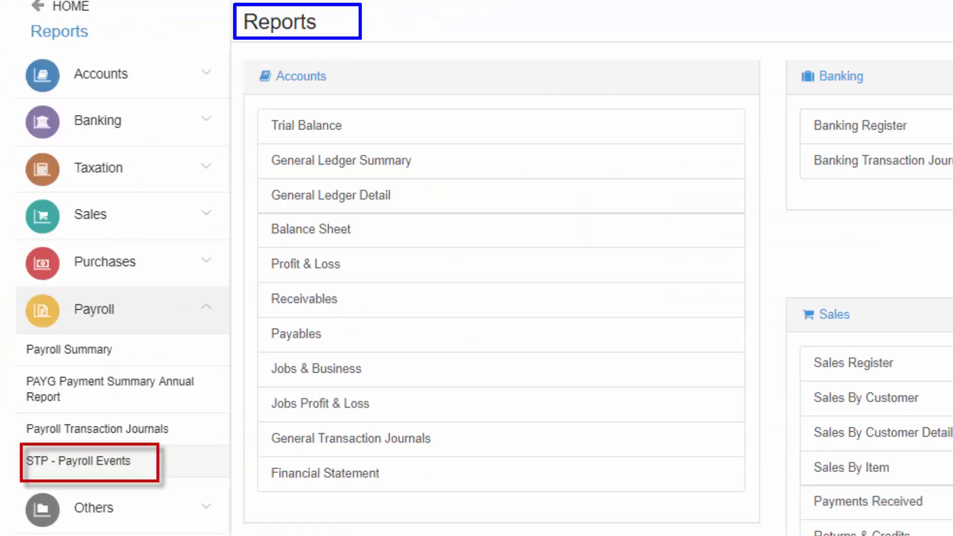
left_click(83, 461)
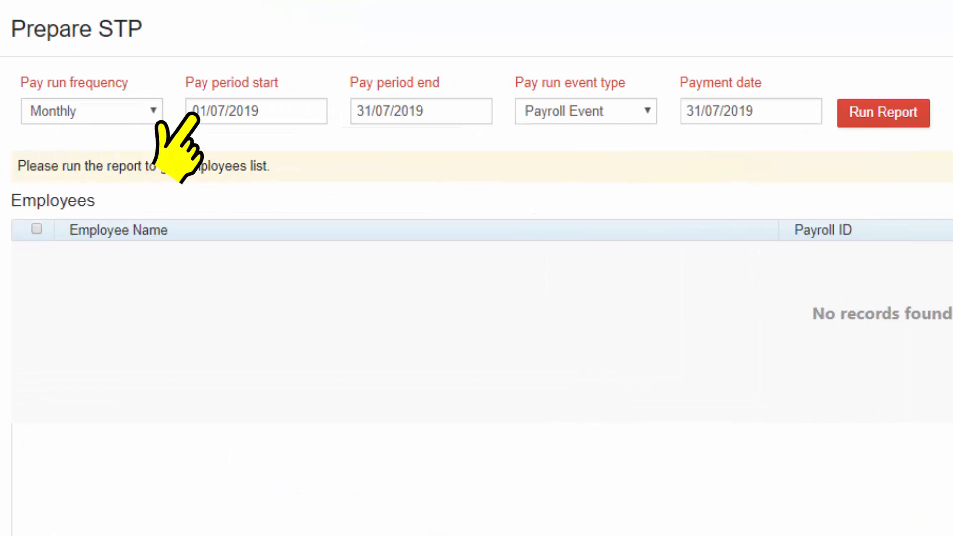
mouse_move(691, 149)
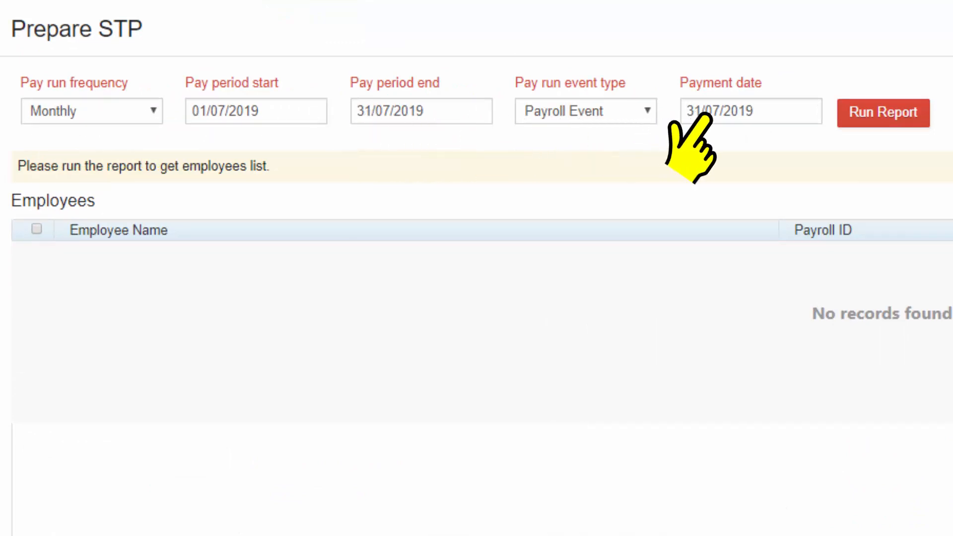
left_click(883, 112)
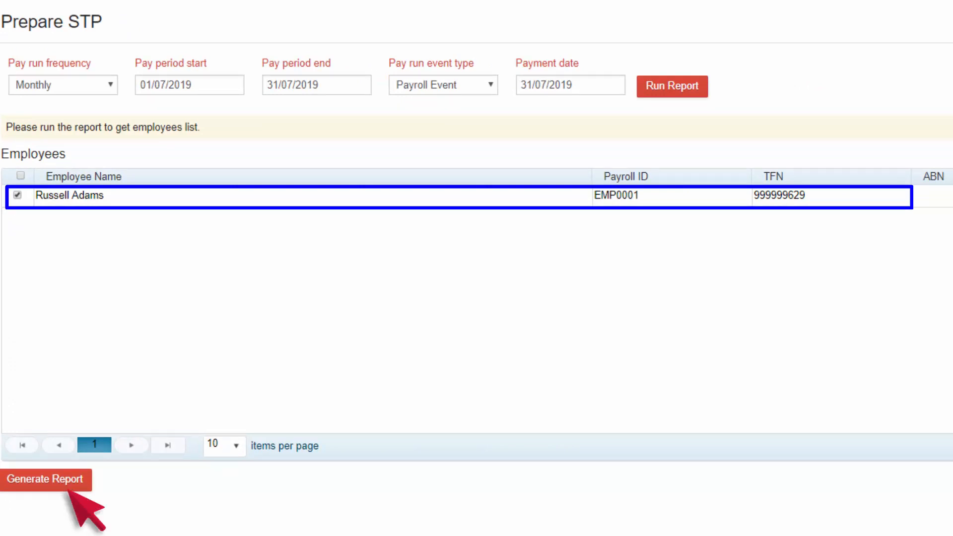
left_click(46, 479)
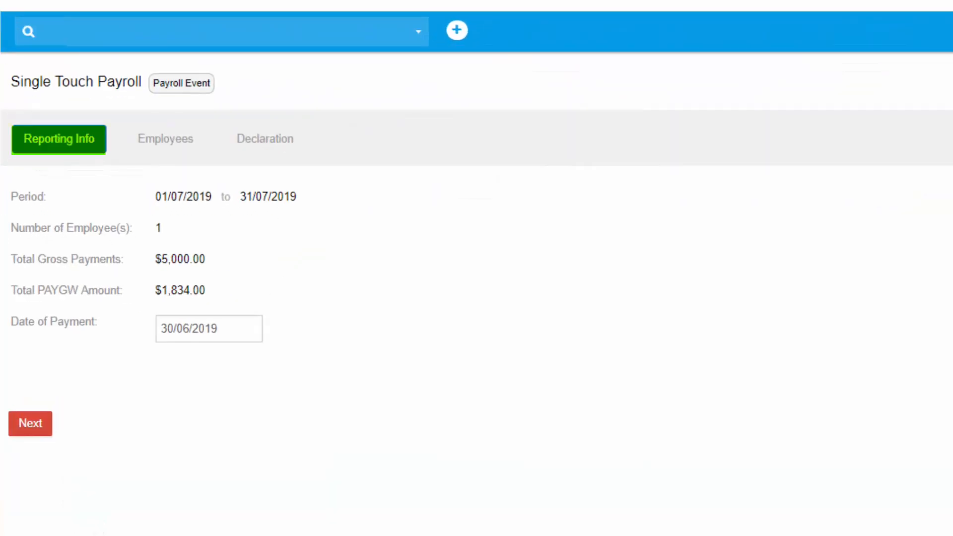
left_click(30, 424)
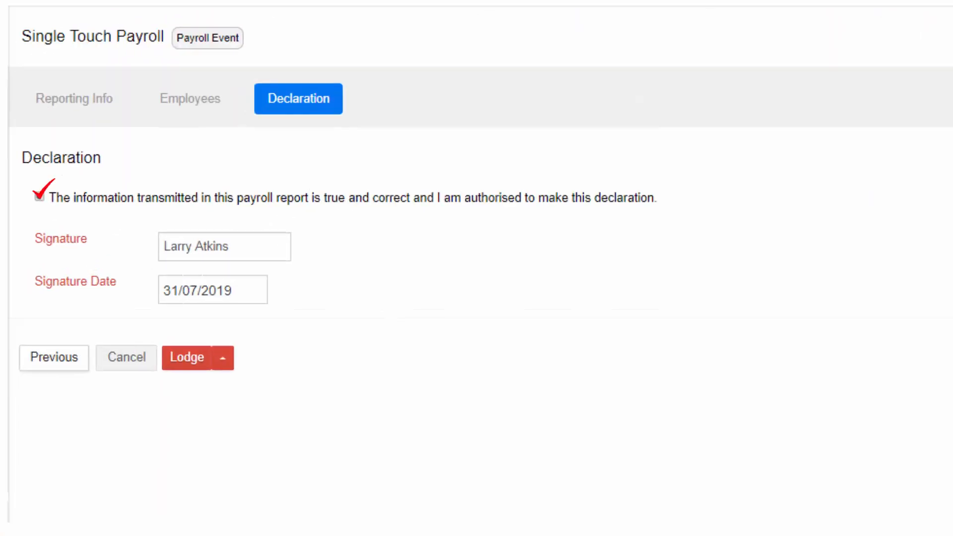
left_click(223, 358)
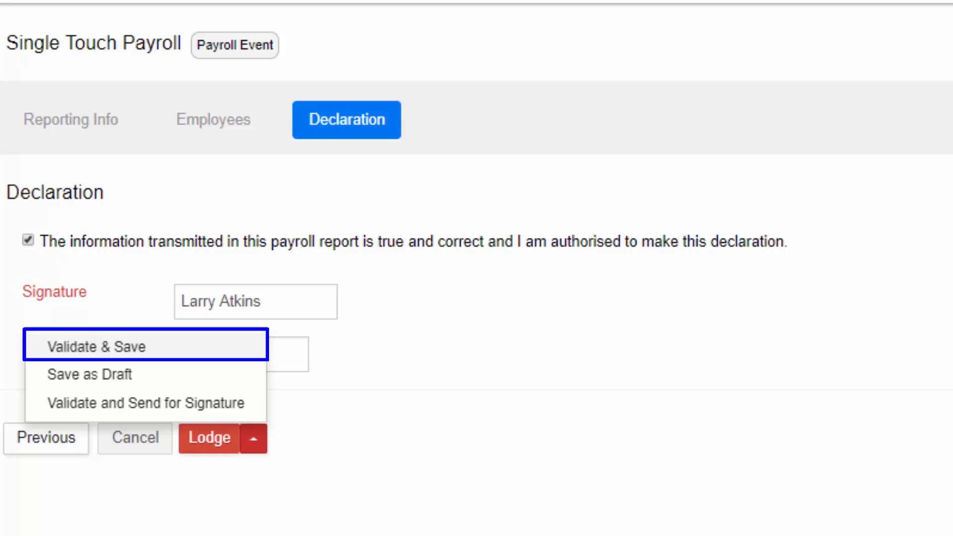
Validate with no errors, lodge the STP event, and view its Message Accepted receipt.
left_click(95, 346)
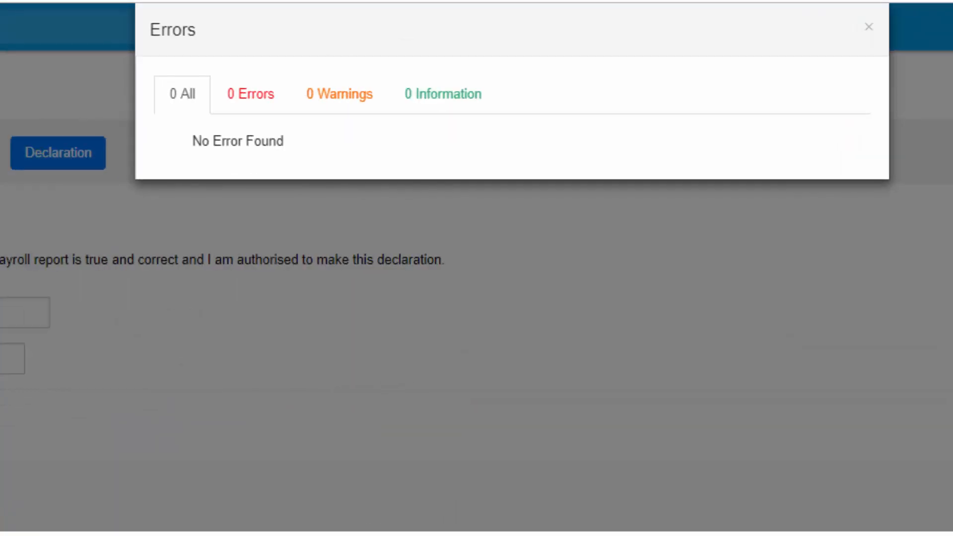
left_click(254, 438)
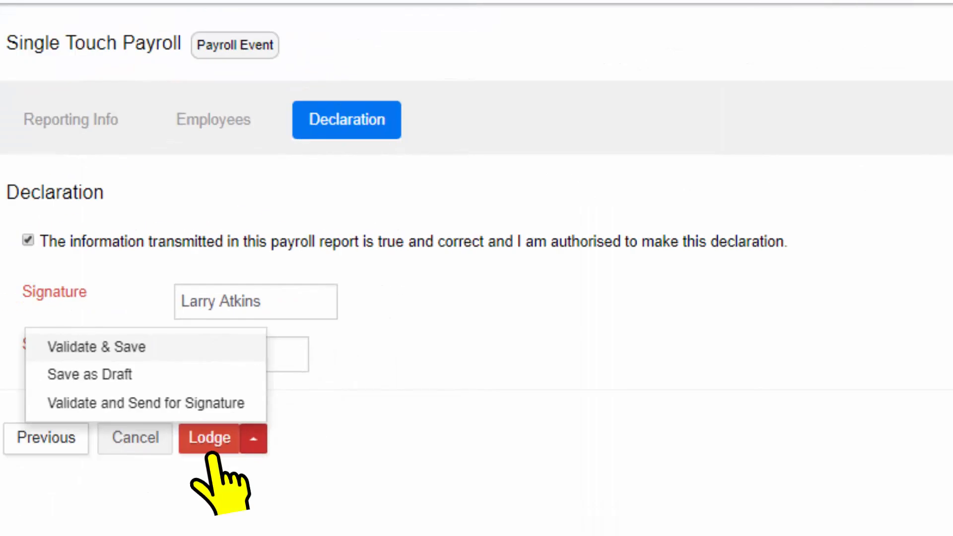
left_click(96, 347)
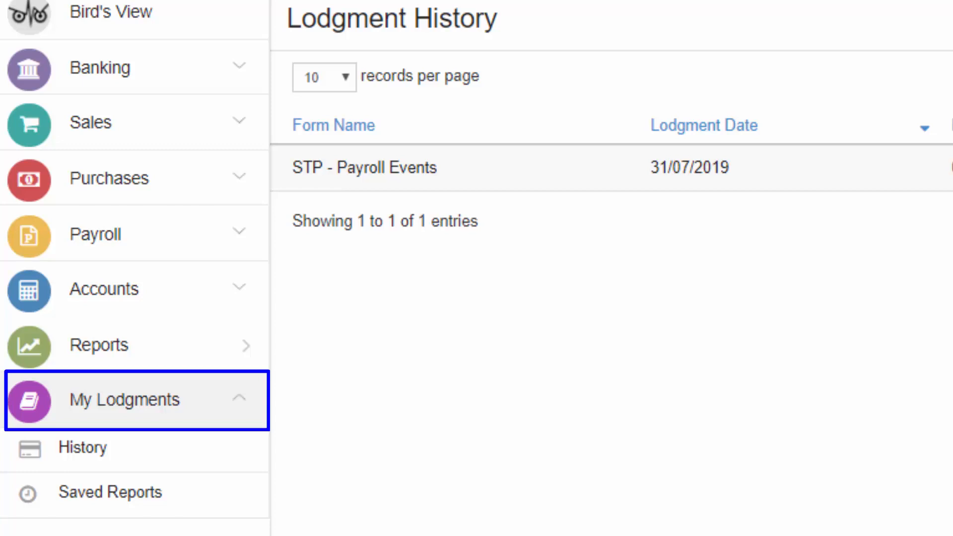
left_click(364, 168)
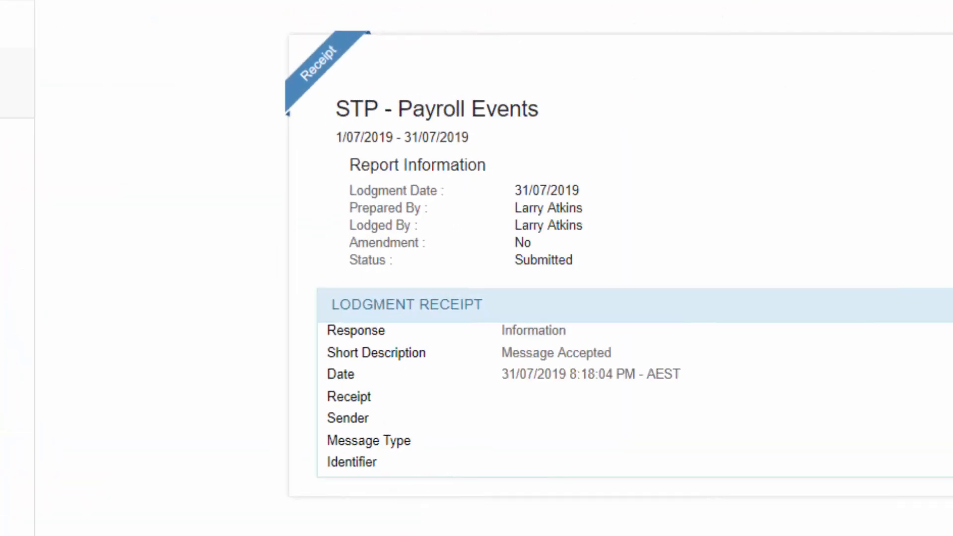